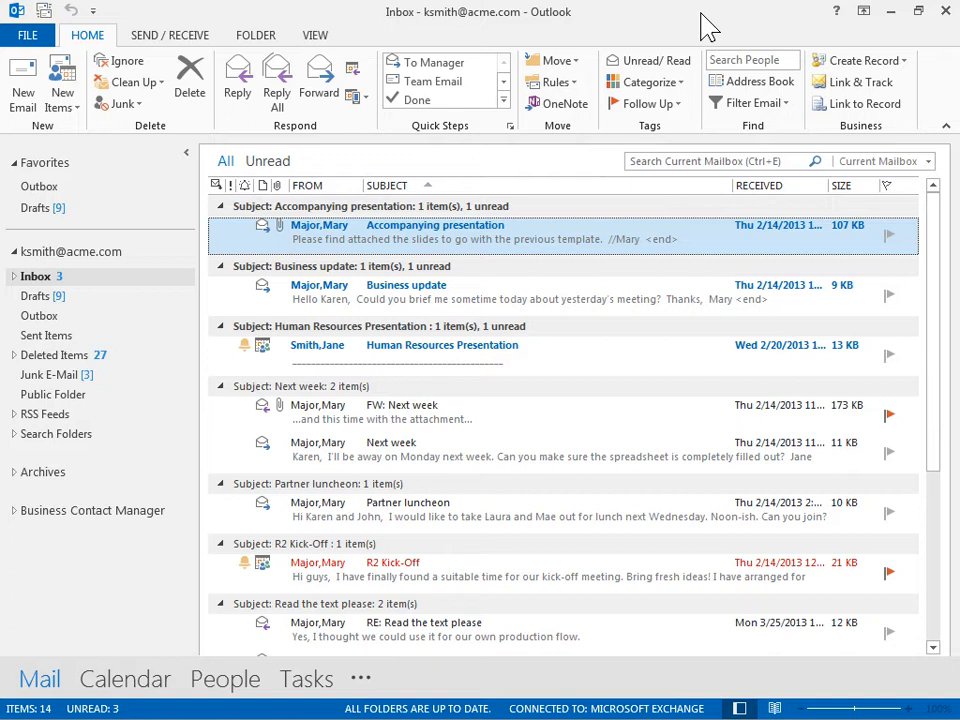
mouse_move(618, 216)
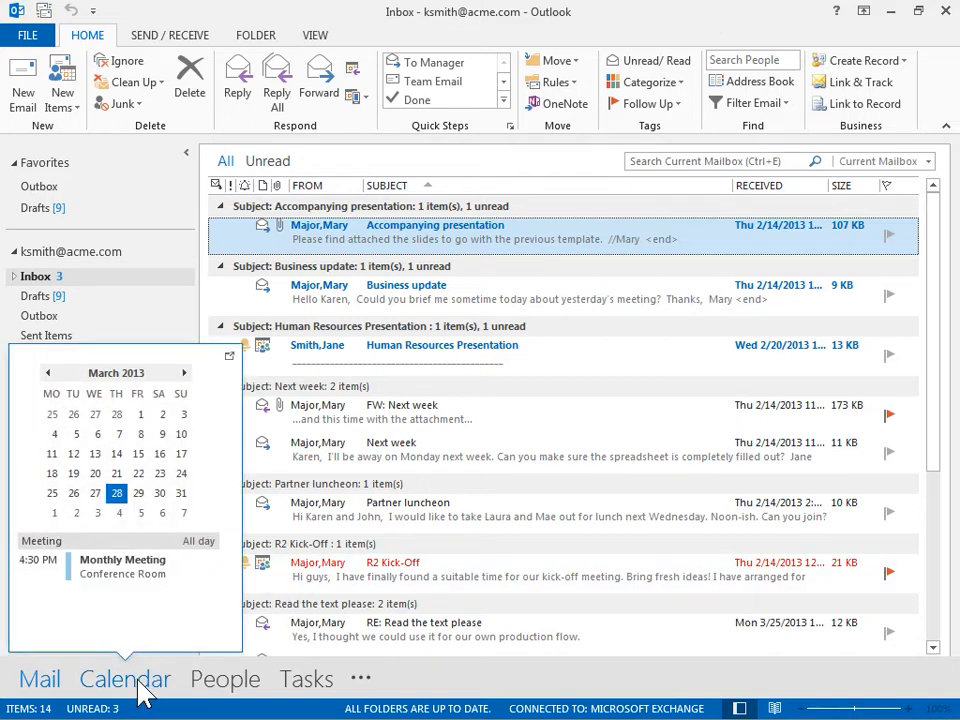
- Switch from Mail to the Calendar work week showing New York weather
click(126, 680)
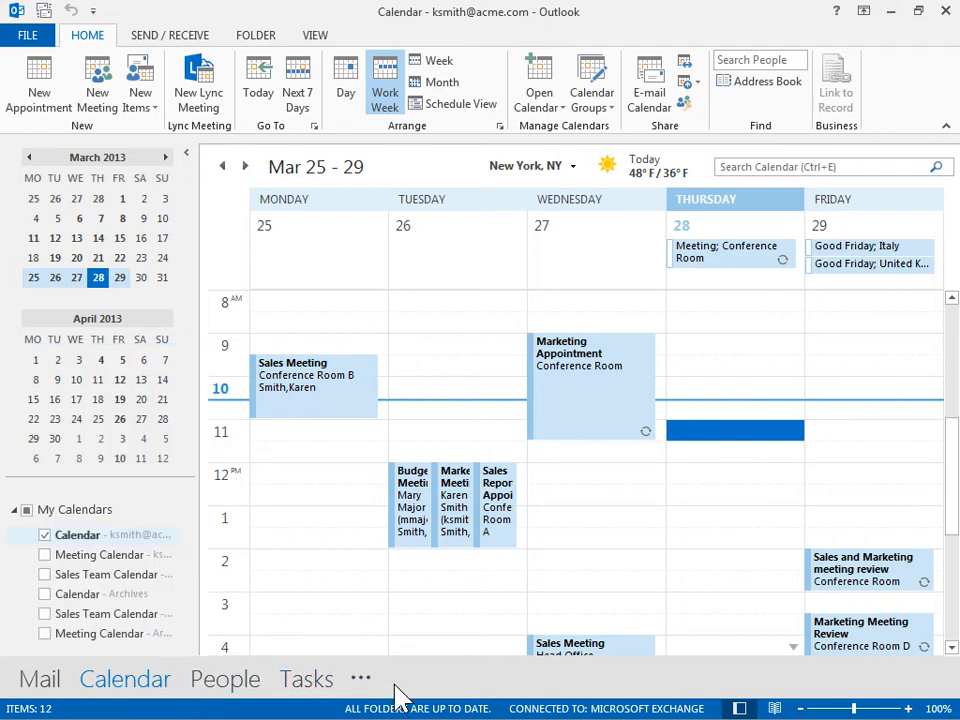
mouse_move(478, 192)
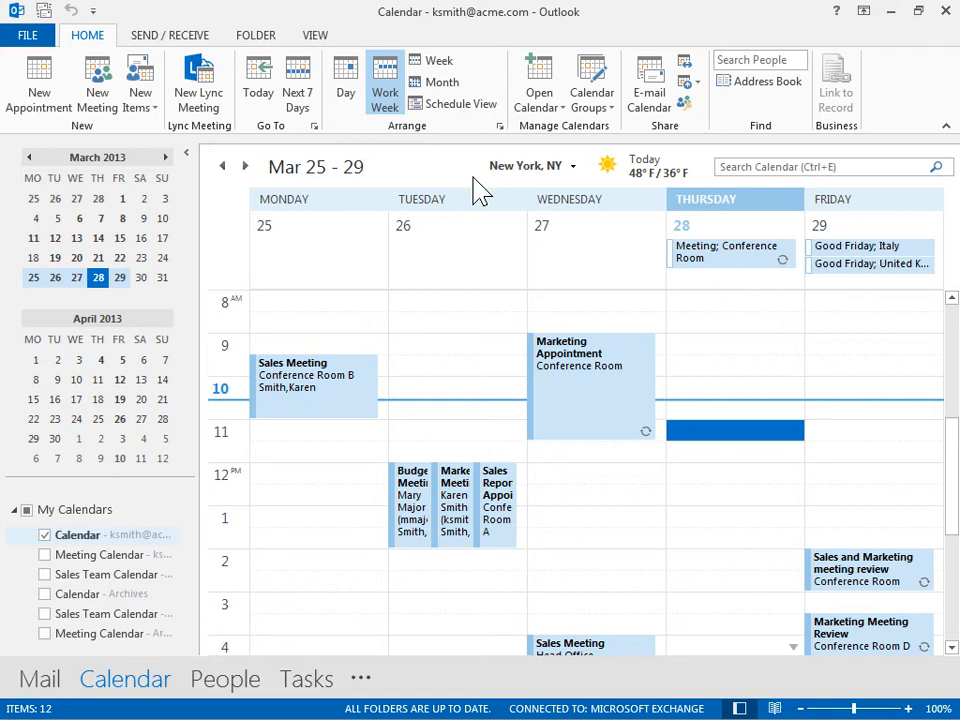
mouse_move(624, 196)
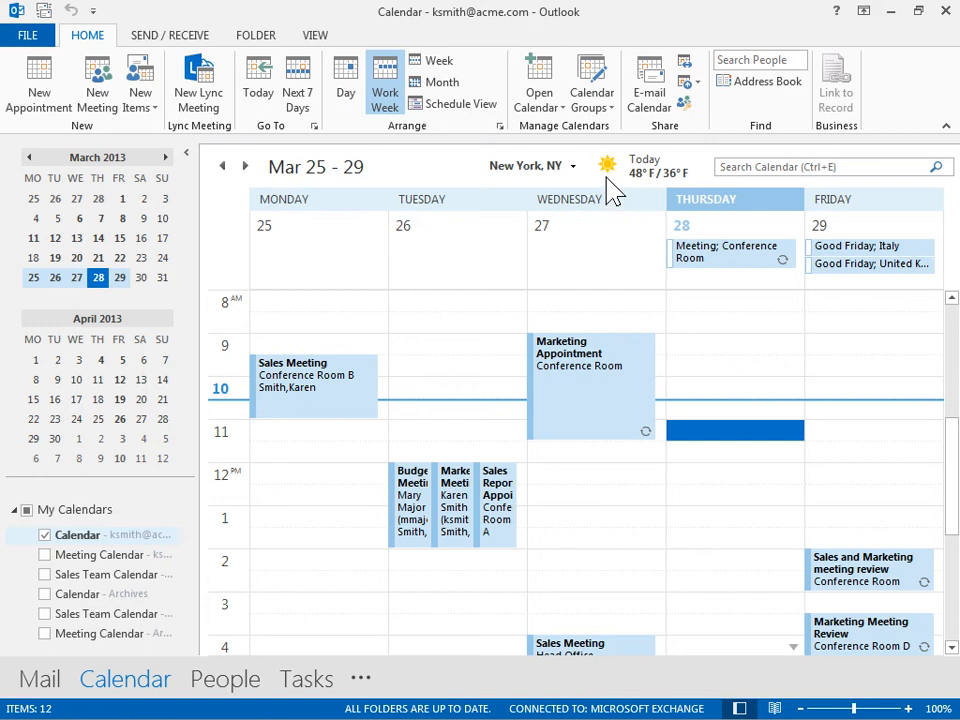
mouse_move(570, 164)
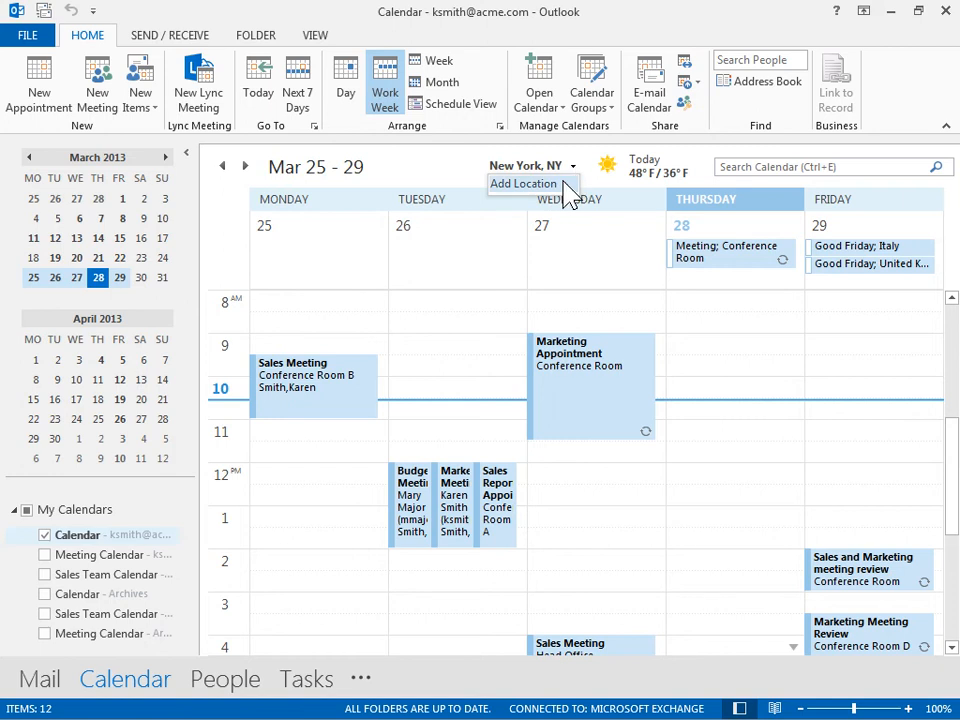
- Search the weather Add Location box for 'Boston' to list matching cities
click(524, 164)
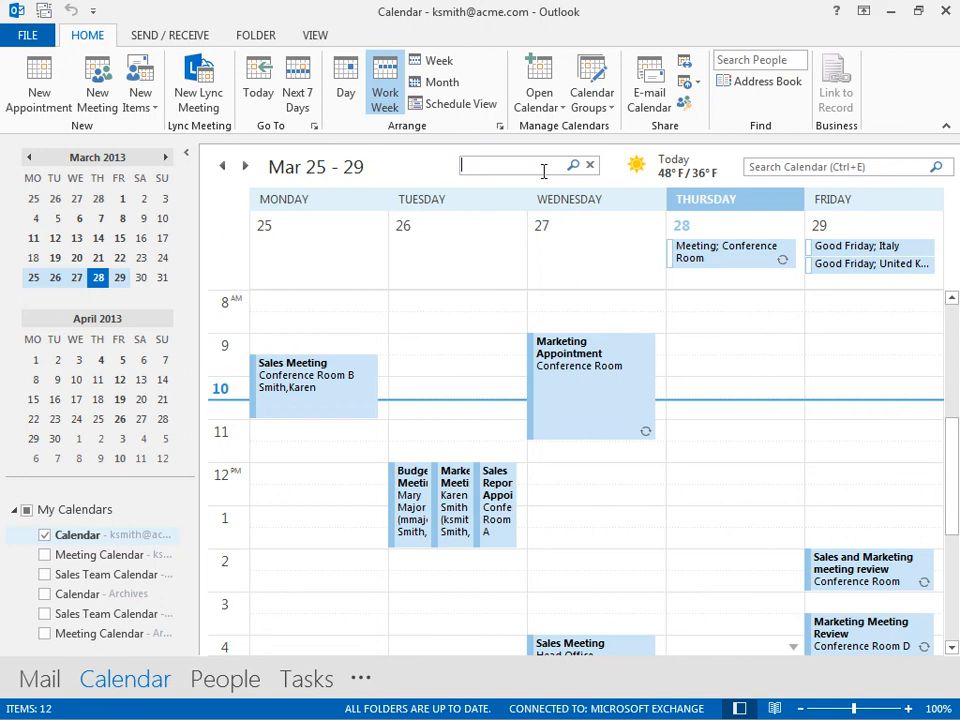
text(Boston)
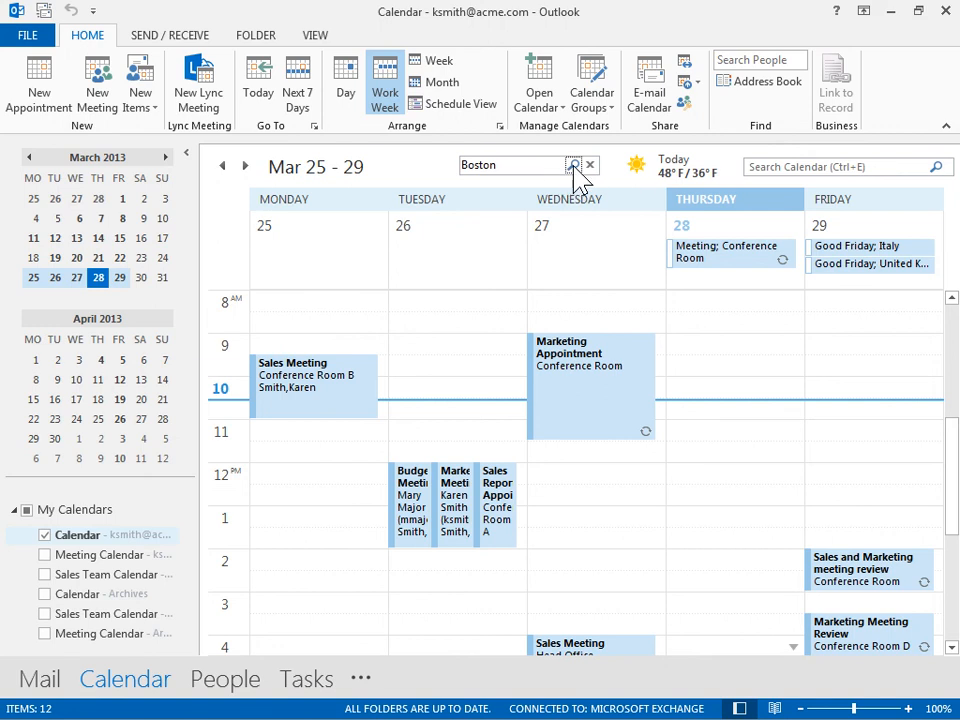
click(574, 164)
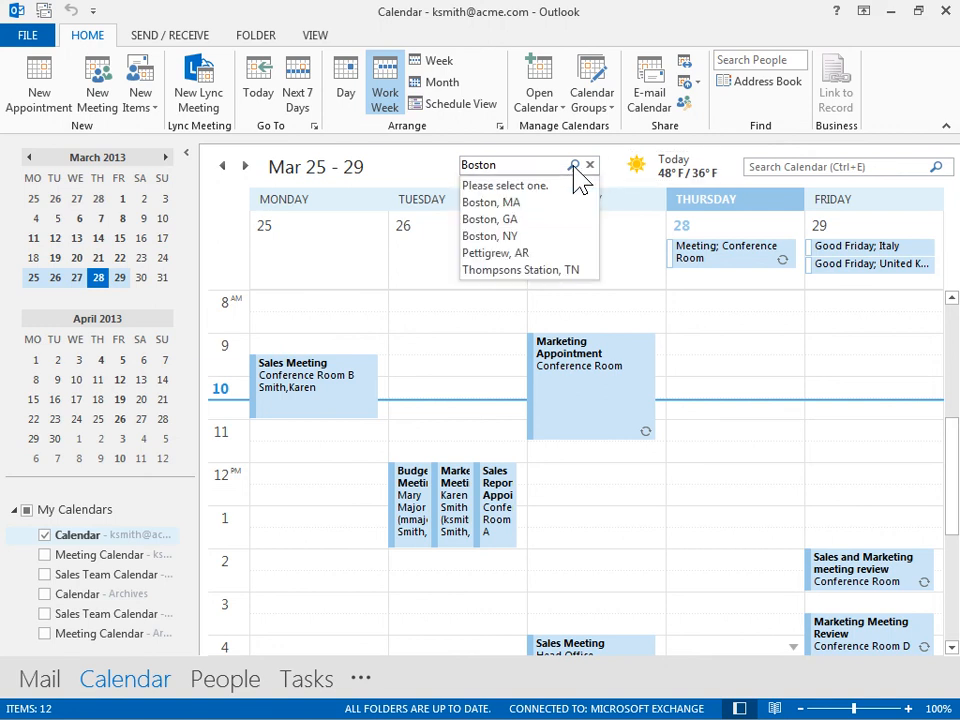